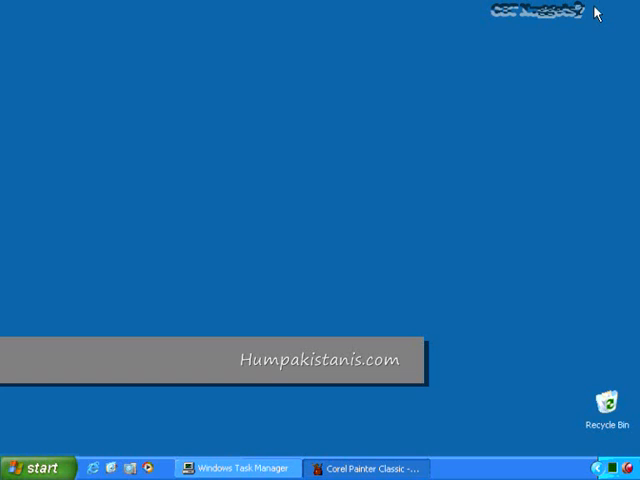
Restore the Buses slide and underline the Buses title in red.
left_click(372, 468)
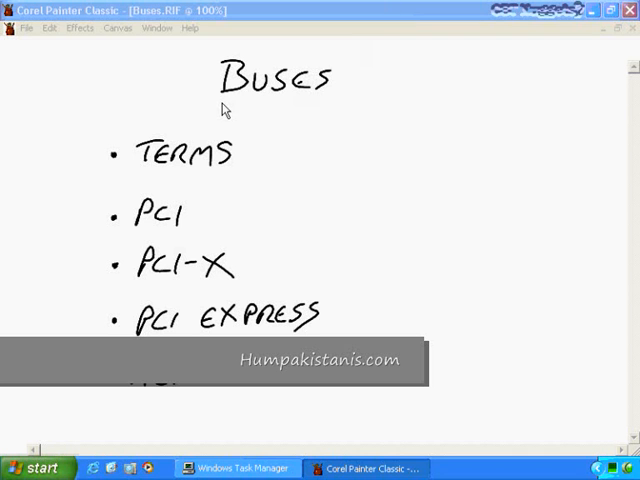
left_click_drag(222, 104, 330, 100)
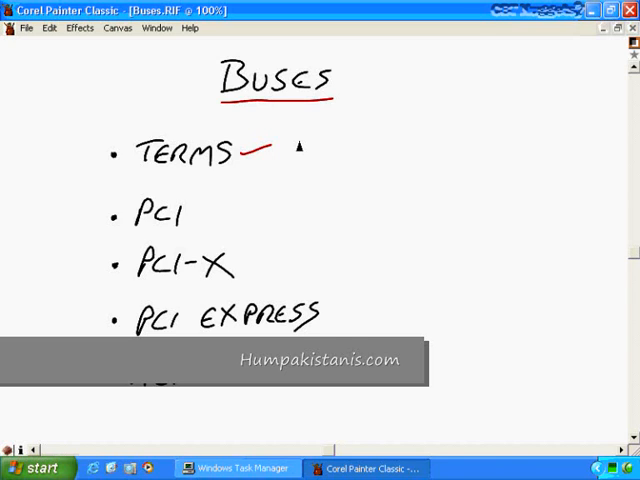
mouse_move(252, 164)
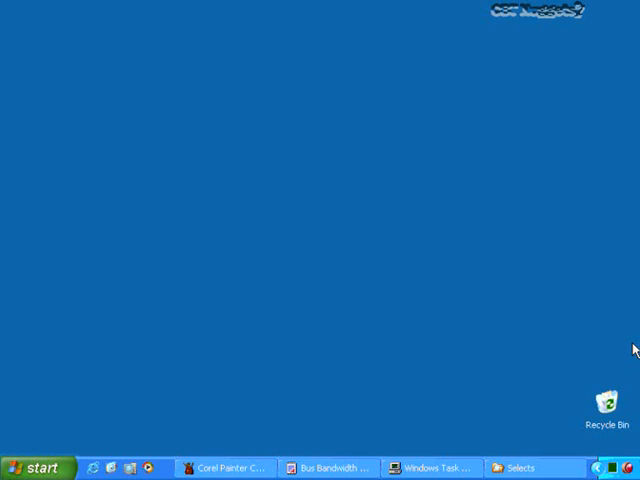
mouse_move(636, 352)
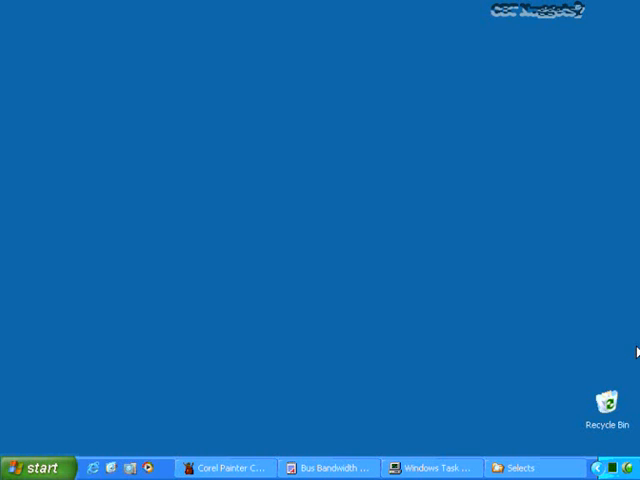
mouse_move(632, 356)
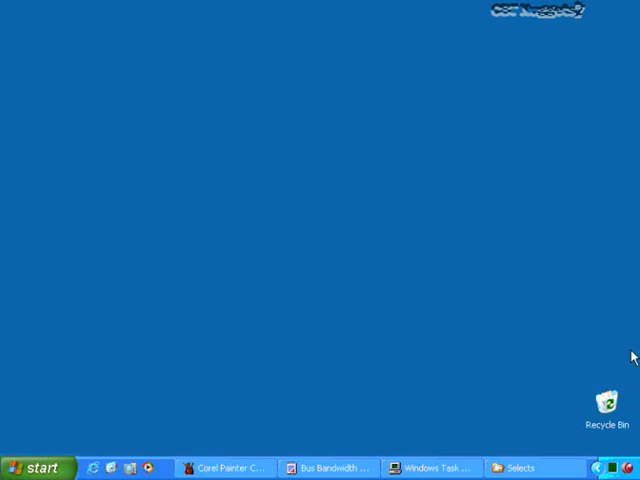
Restore Painter showing the ASUS motherboard photo.
left_click(224, 468)
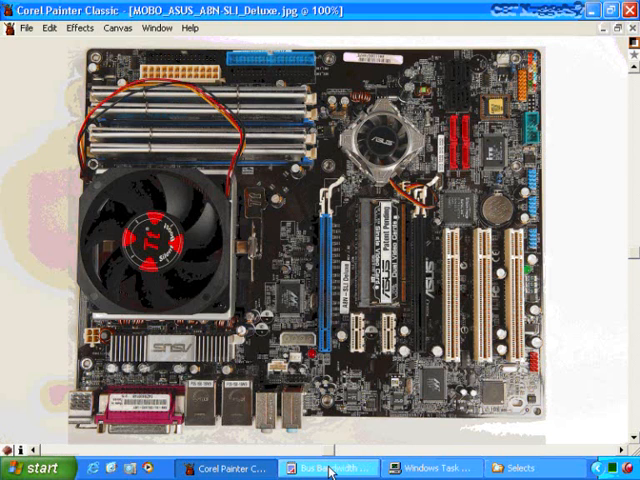
Set the PCI row's Data Cycles Per Clock to 1 in the bandwidth table, then return to the Terms slide.
left_click(316, 468)
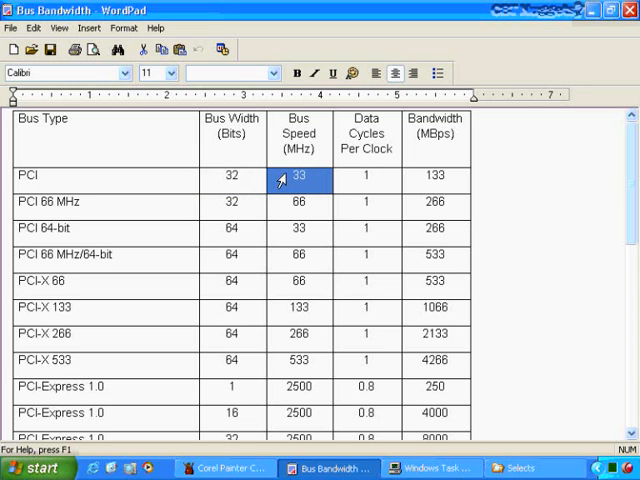
left_click(366, 176)
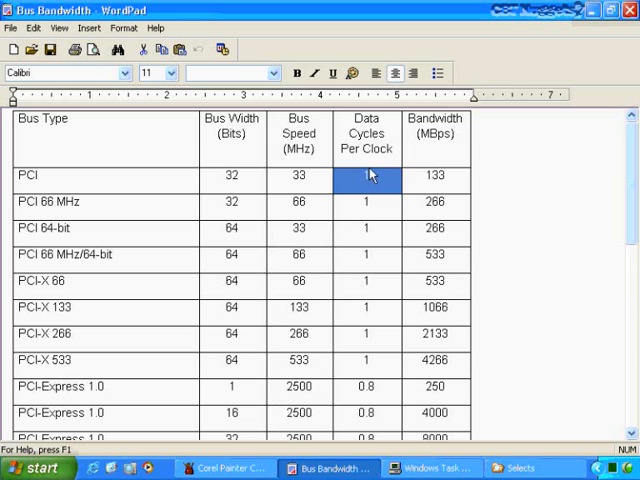
type("1")
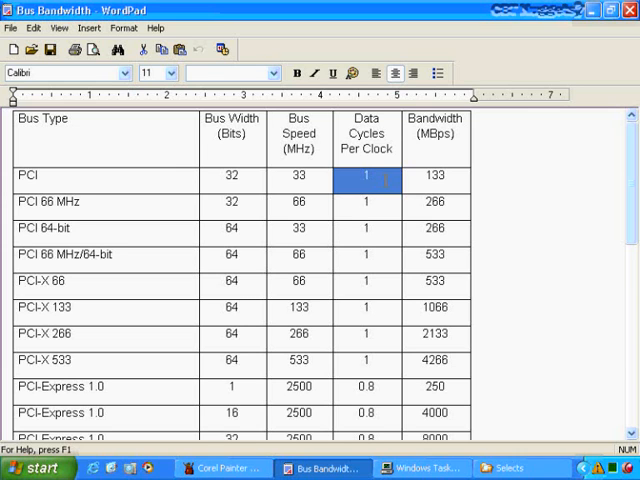
left_click(224, 468)
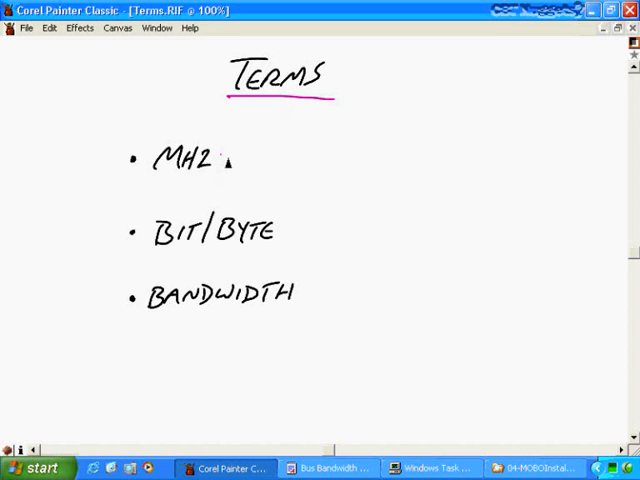
Tick MHz and write MEGAHERTZ, 1M and CYCLE beneath it.
left_click_drag(222, 164, 270, 148)
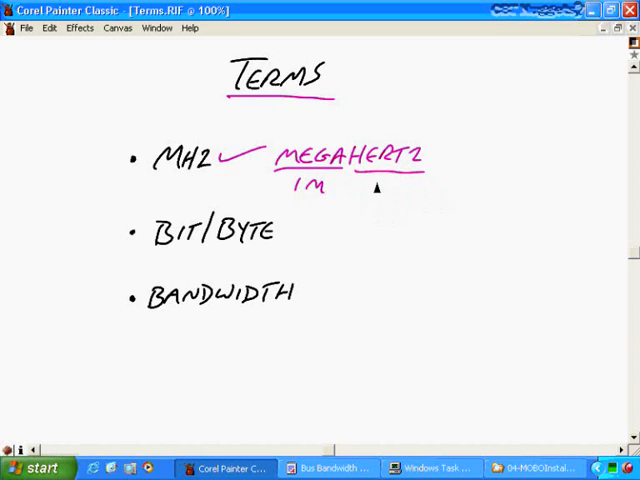
type("CYCLE")
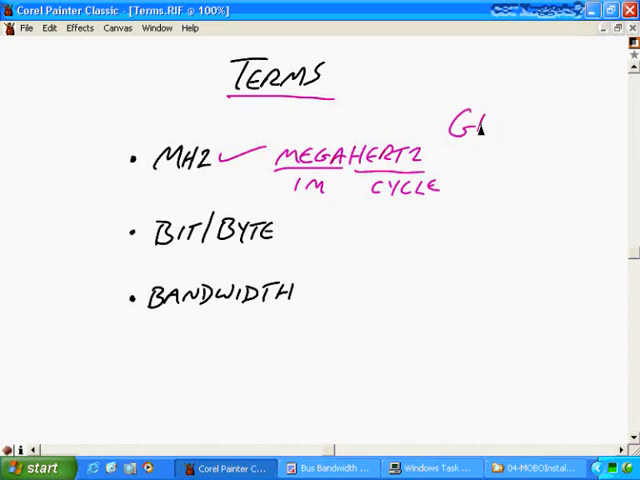
Write GHZ at top right with GIGA and 1B beneath it.
left_click_drag(490, 126, 500, 170)
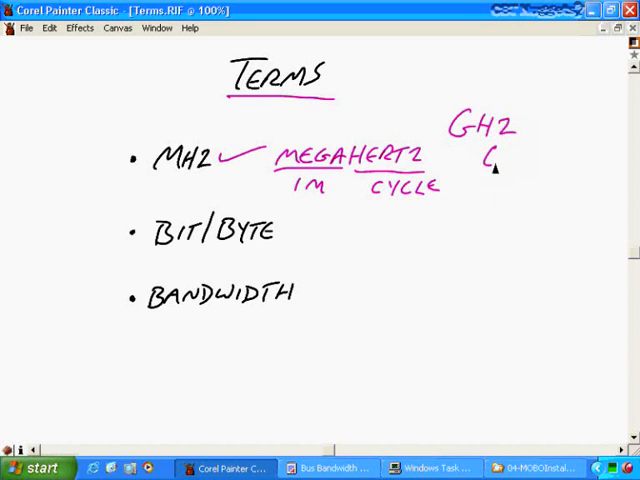
left_click_drag(490, 160, 544, 164)
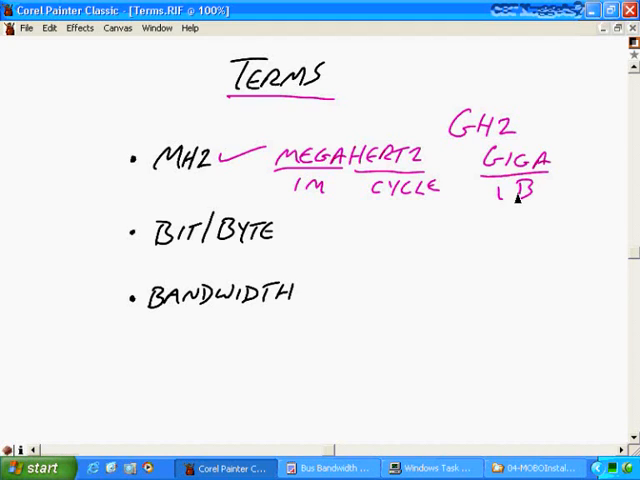
mouse_move(528, 216)
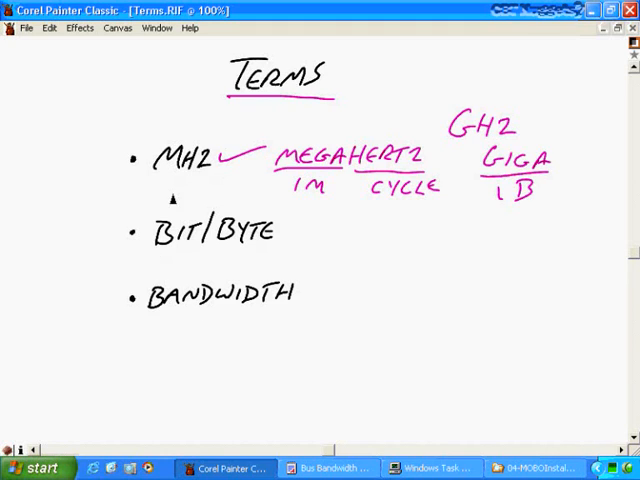
Mark a cross below MHz and underline BIT with 0 1 written beneath.
left_click_drag(168, 184, 178, 200)
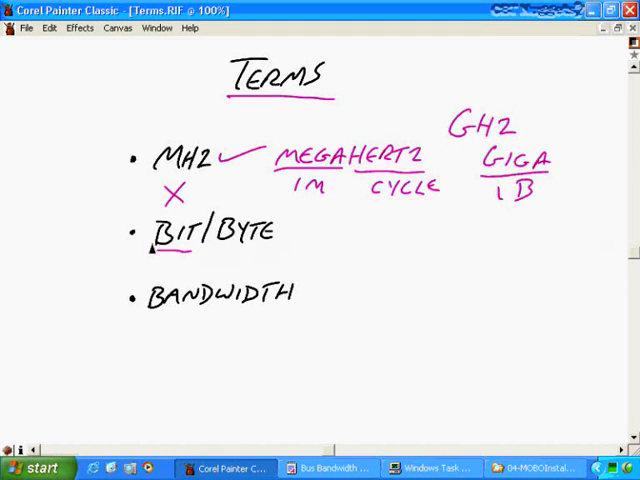
left_click(164, 262)
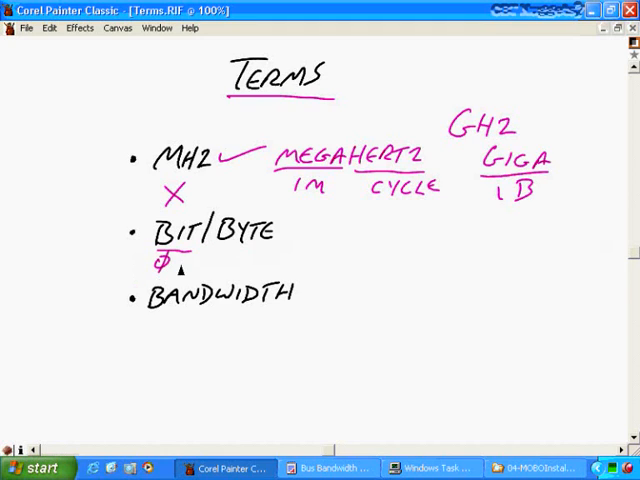
type("1")
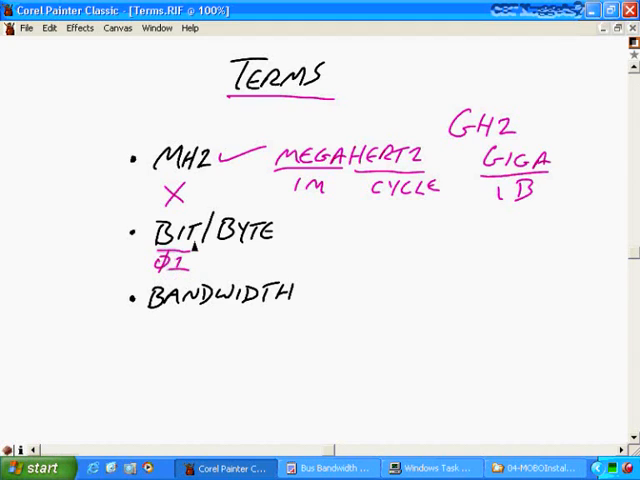
mouse_move(240, 264)
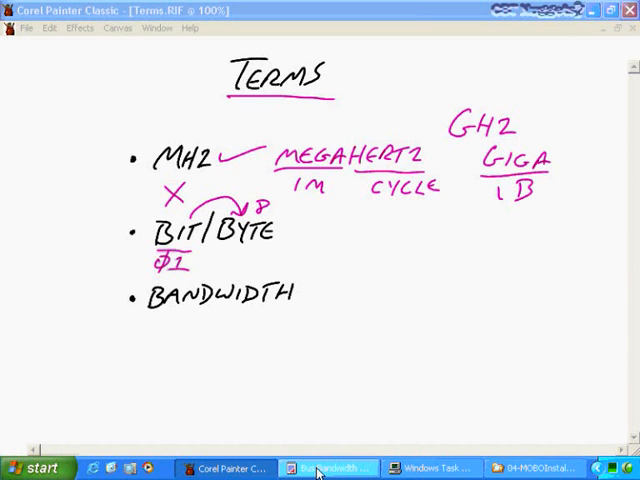
Pick out the PCI row's bus type, 32-bit width and 133 MBps bandwidth, then return to the Terms slide.
left_click(330, 468)
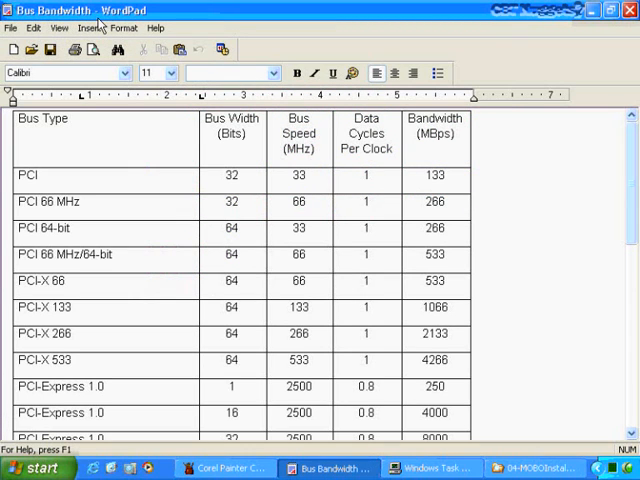
mouse_move(104, 28)
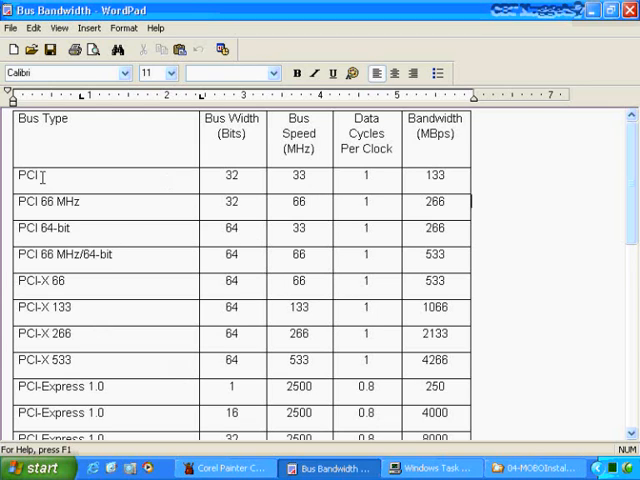
double_click(232, 176)
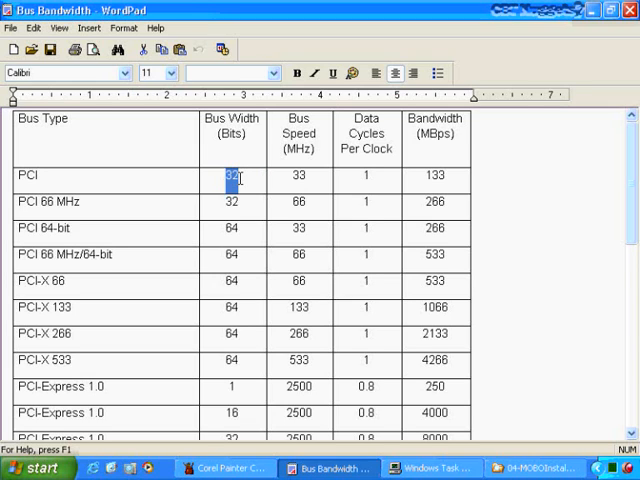
left_click(298, 176)
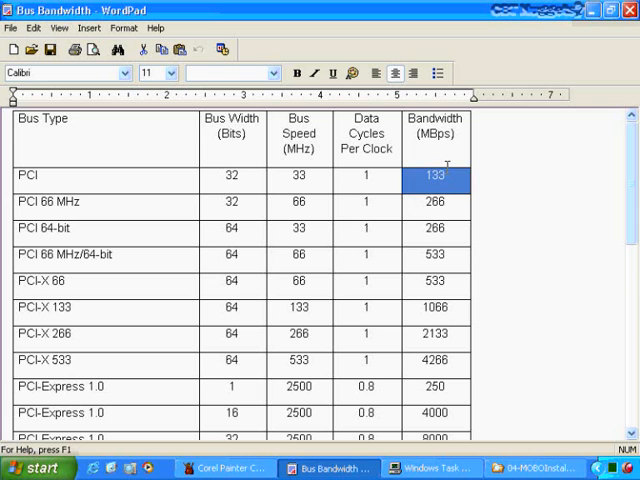
left_click(228, 468)
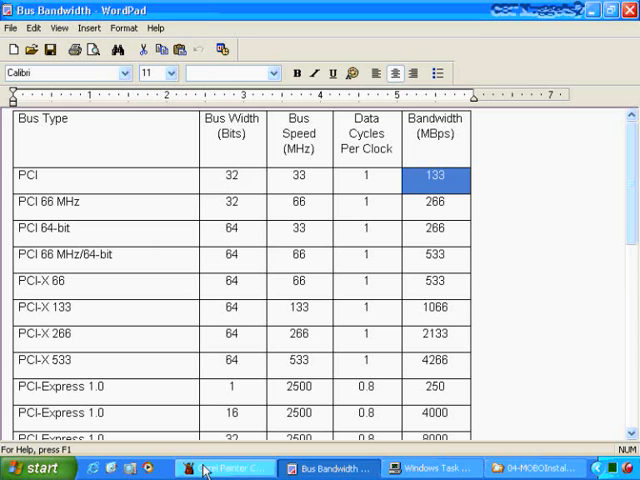
left_click(228, 468)
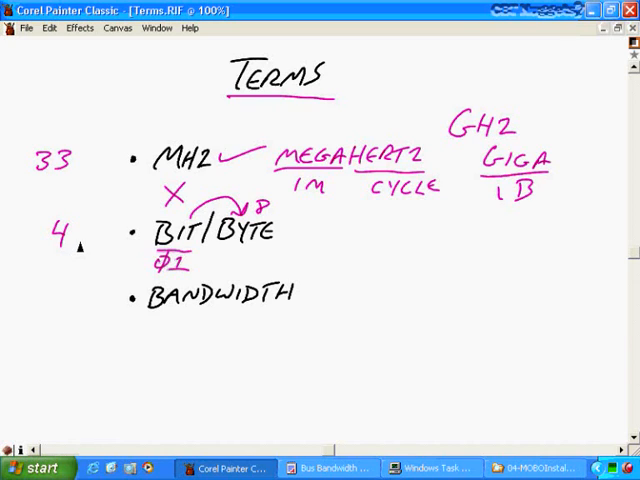
mouse_move(56, 196)
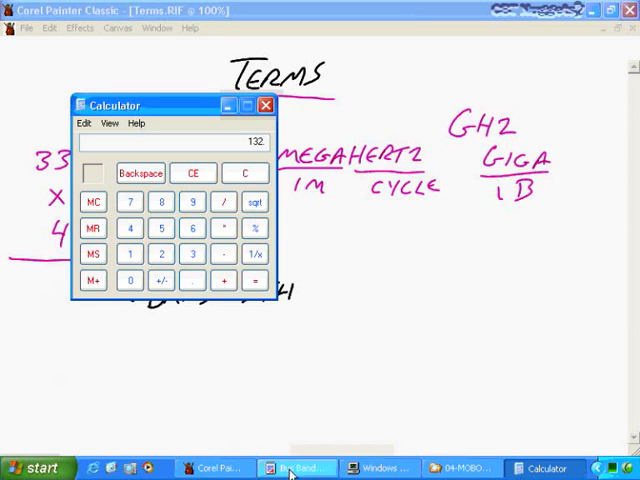
Extend the handwritten 33 to 33.33 on the Terms slide, then show the bandwidth table again.
left_click(290, 468)
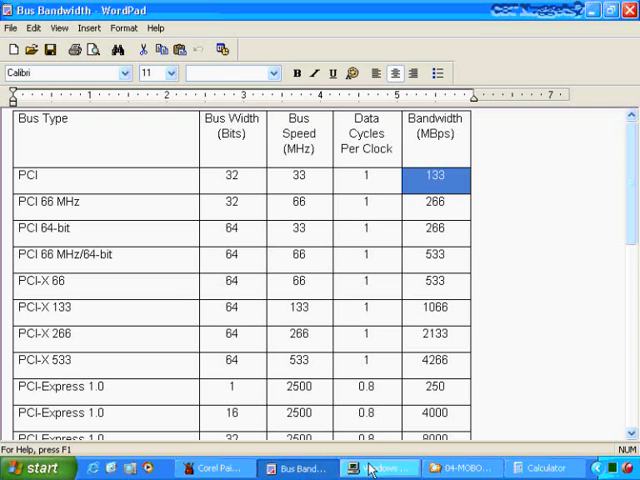
left_click(212, 468)
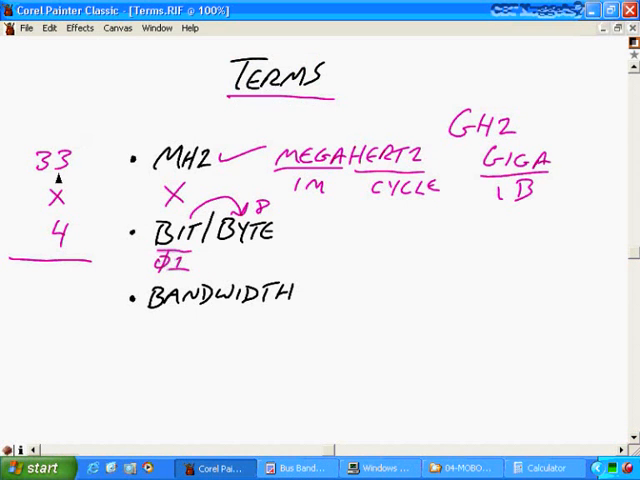
left_click(78, 160)
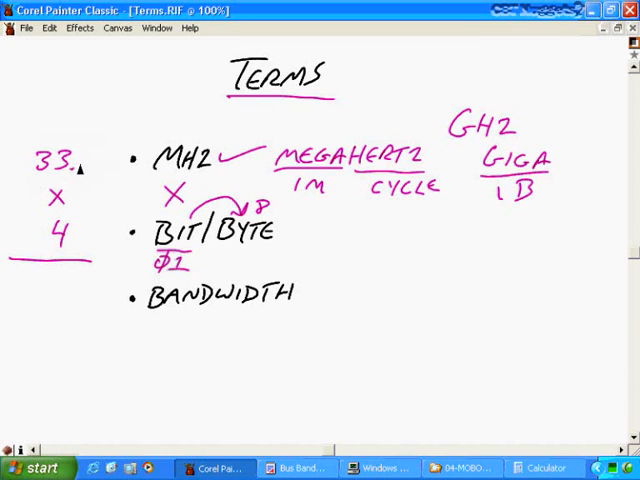
left_click(84, 158)
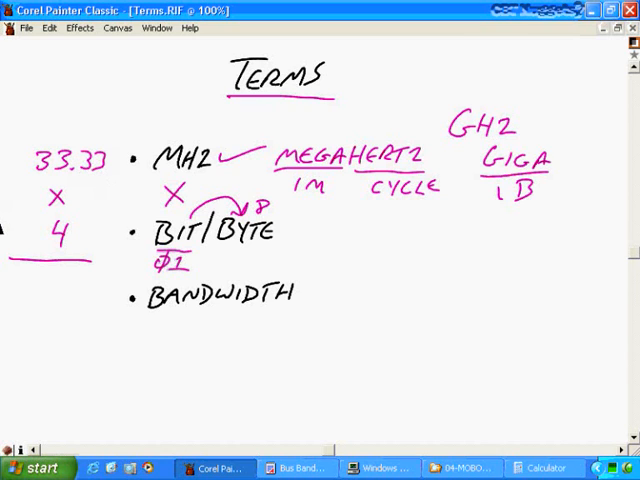
left_click(288, 468)
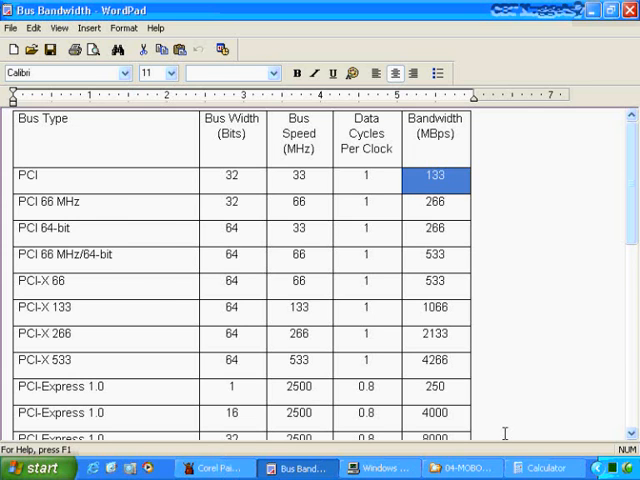
Compute 33.33 × 4 = 133.32 in Calculator and write 133 beneath the sum on the slide.
left_click(544, 468)
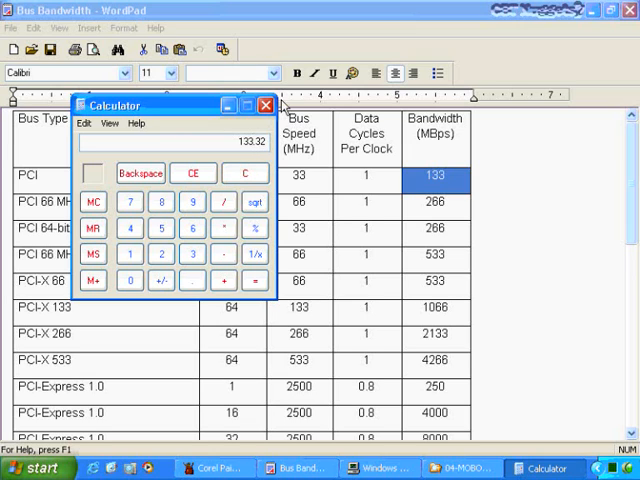
left_click(264, 104)
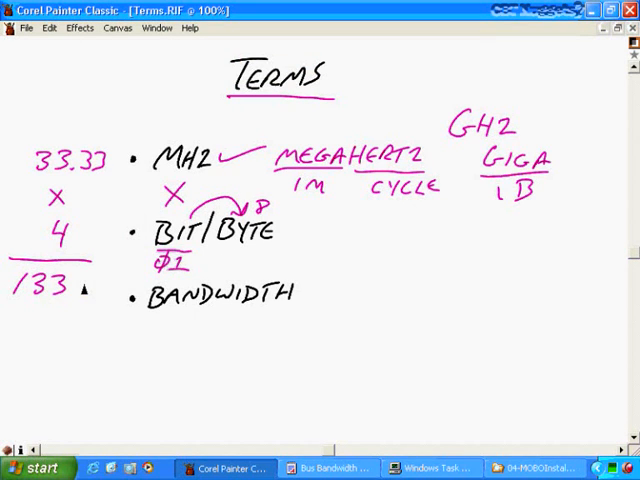
Return to the bandwidth table and pick out the PCI 66 MHz row's bus speed.
left_click(330, 468)
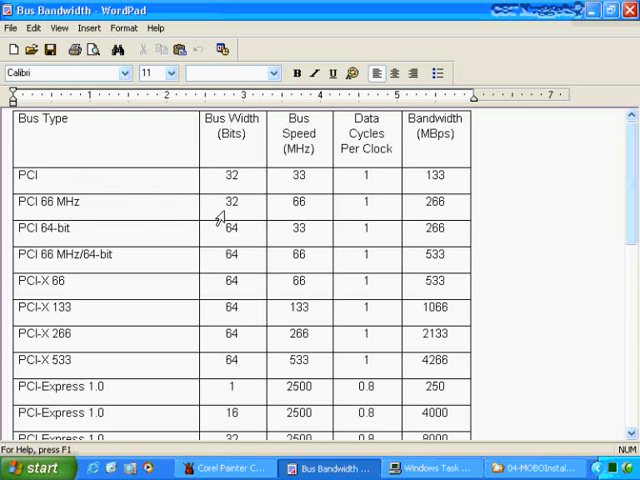
double_click(300, 202)
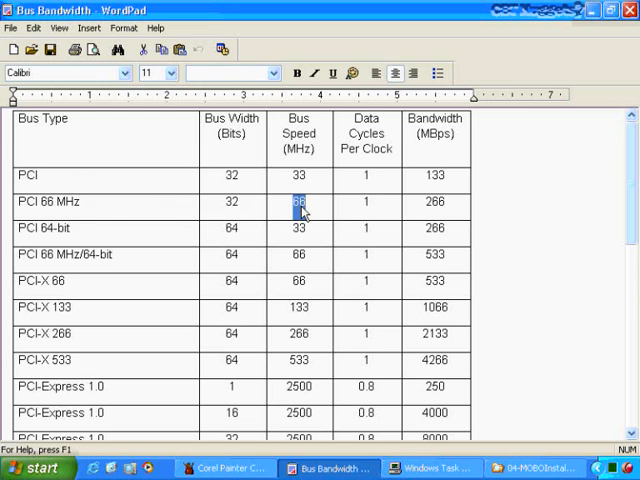